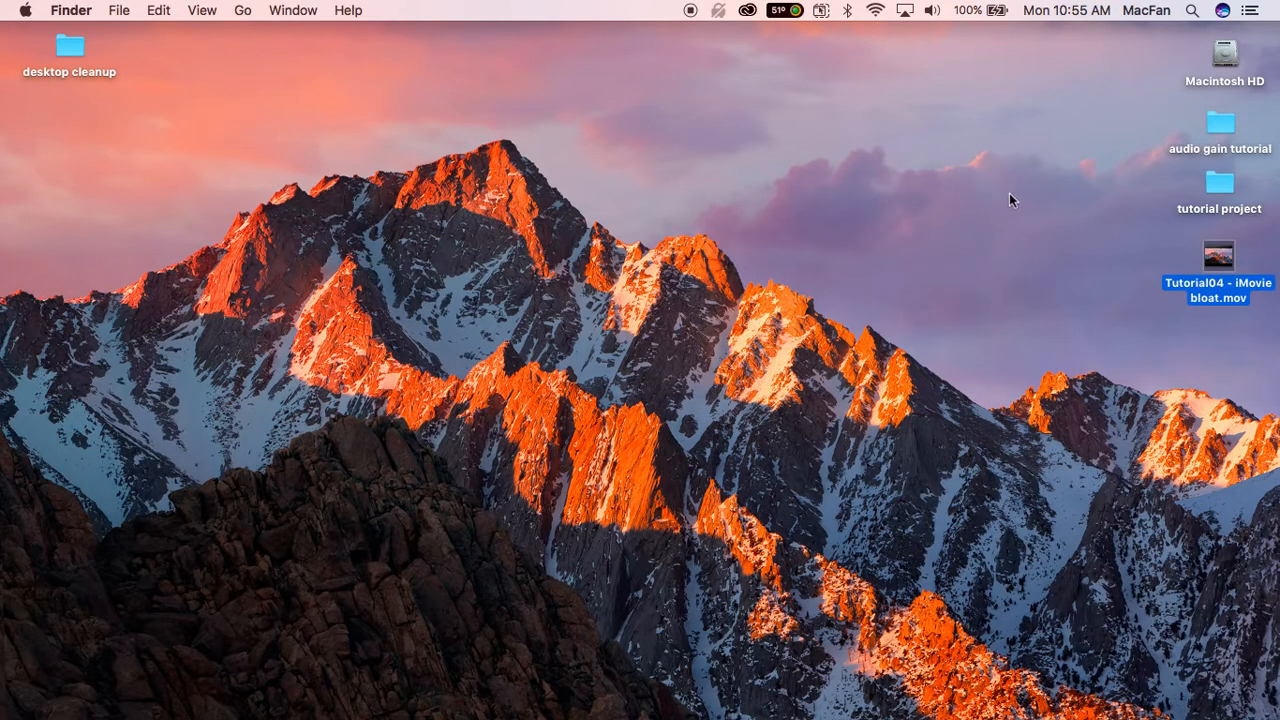
{"action": "mouse_move", "coordinate": [1218, 262]}
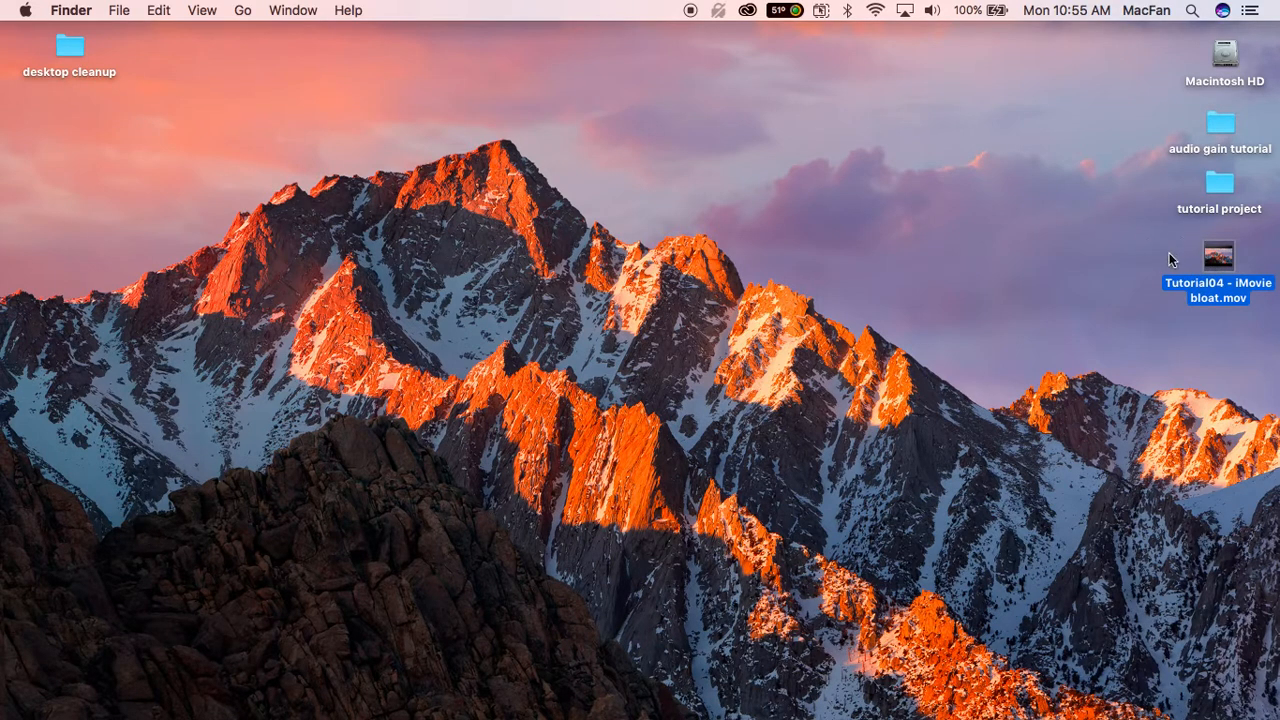
- Open the 'tutorial project' desktop folder to list its 20 movie, image and audio files
{"action": "left_click", "coordinate": [1218, 184]}
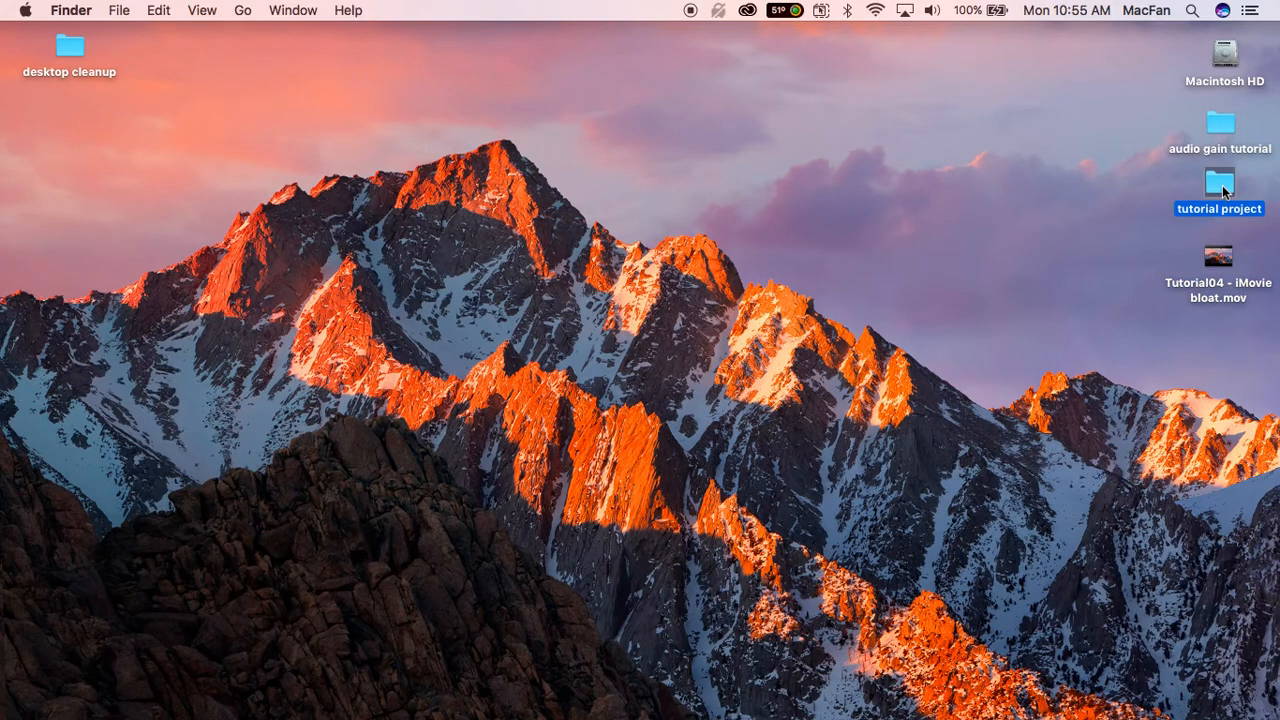
{"action": "double_click", "coordinate": [1218, 184]}
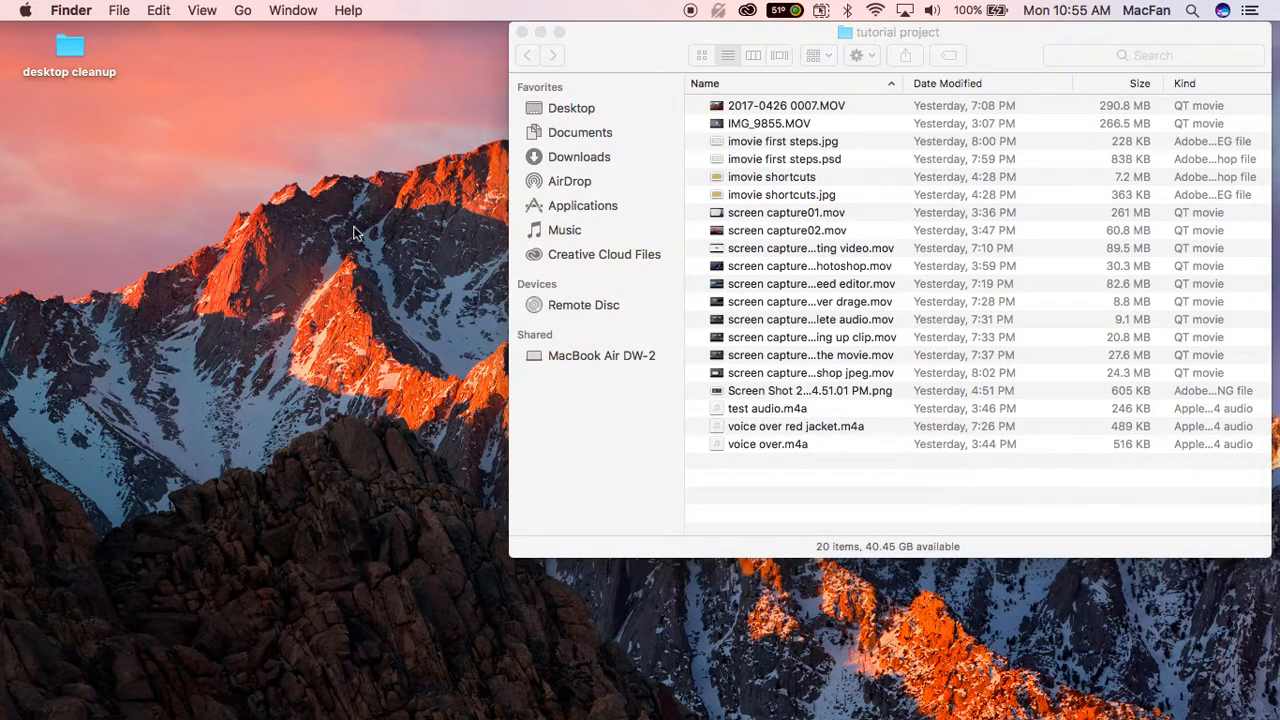
- Open Movies in the macfan home folder and select the 1.24 GB iMovie Library.imovielibrary
{"action": "left_click", "coordinate": [118, 10]}
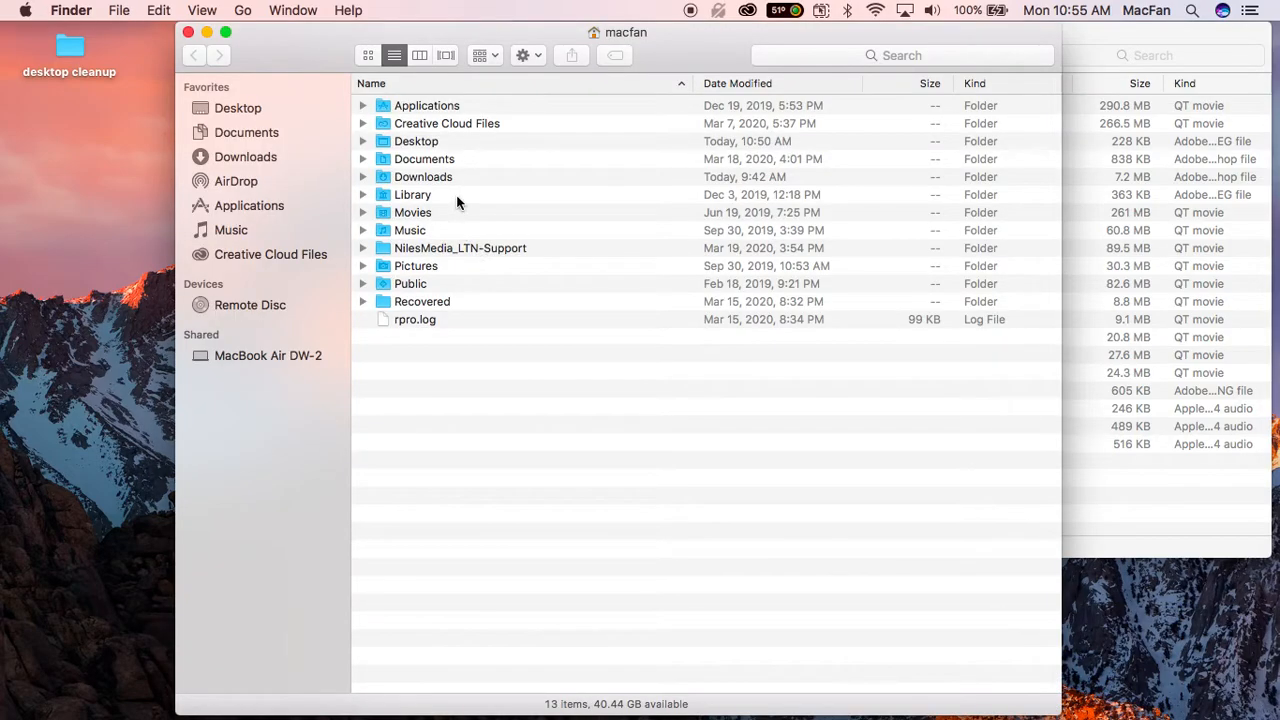
{"action": "mouse_move", "coordinate": [430, 218]}
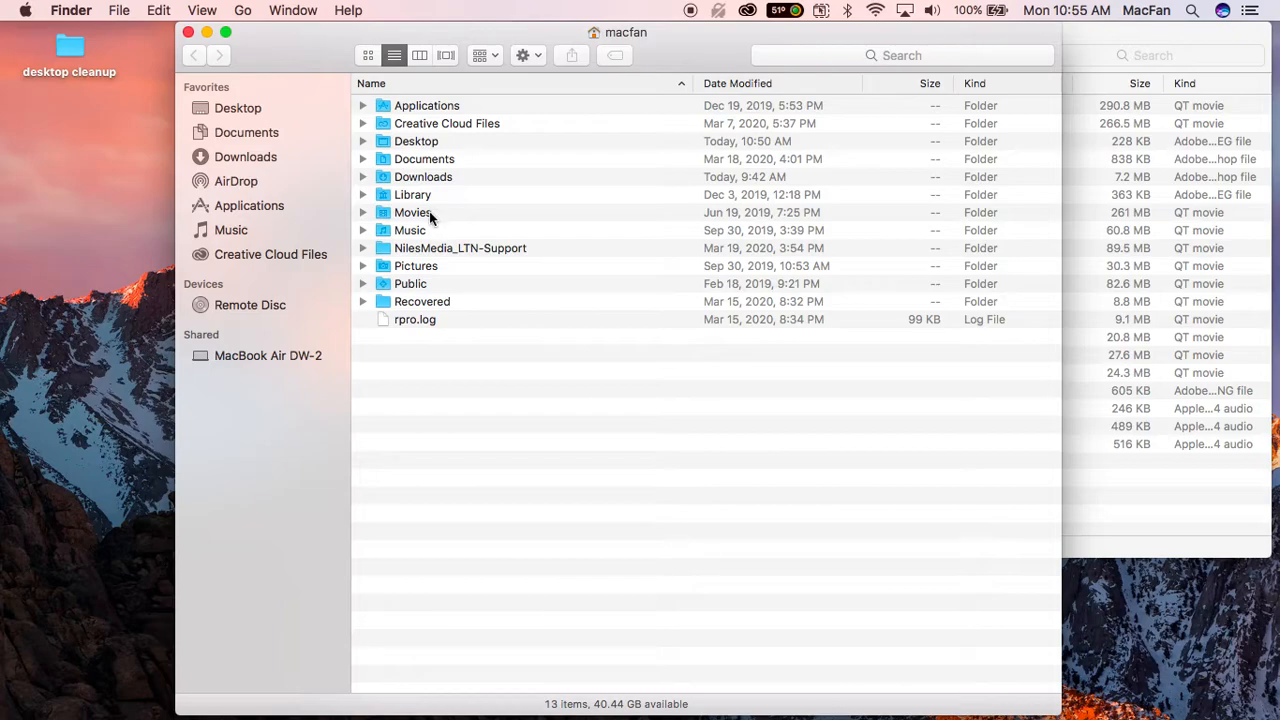
{"action": "double_click", "coordinate": [412, 212]}
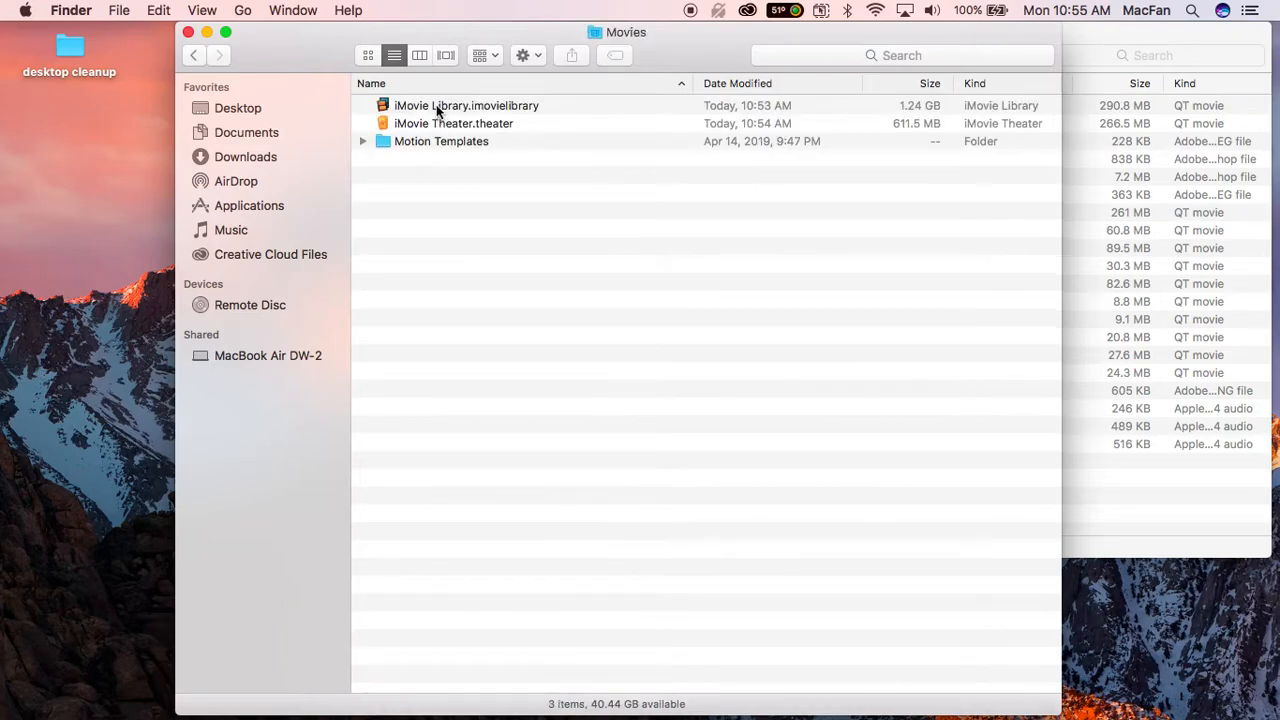
{"action": "left_click", "coordinate": [466, 104]}
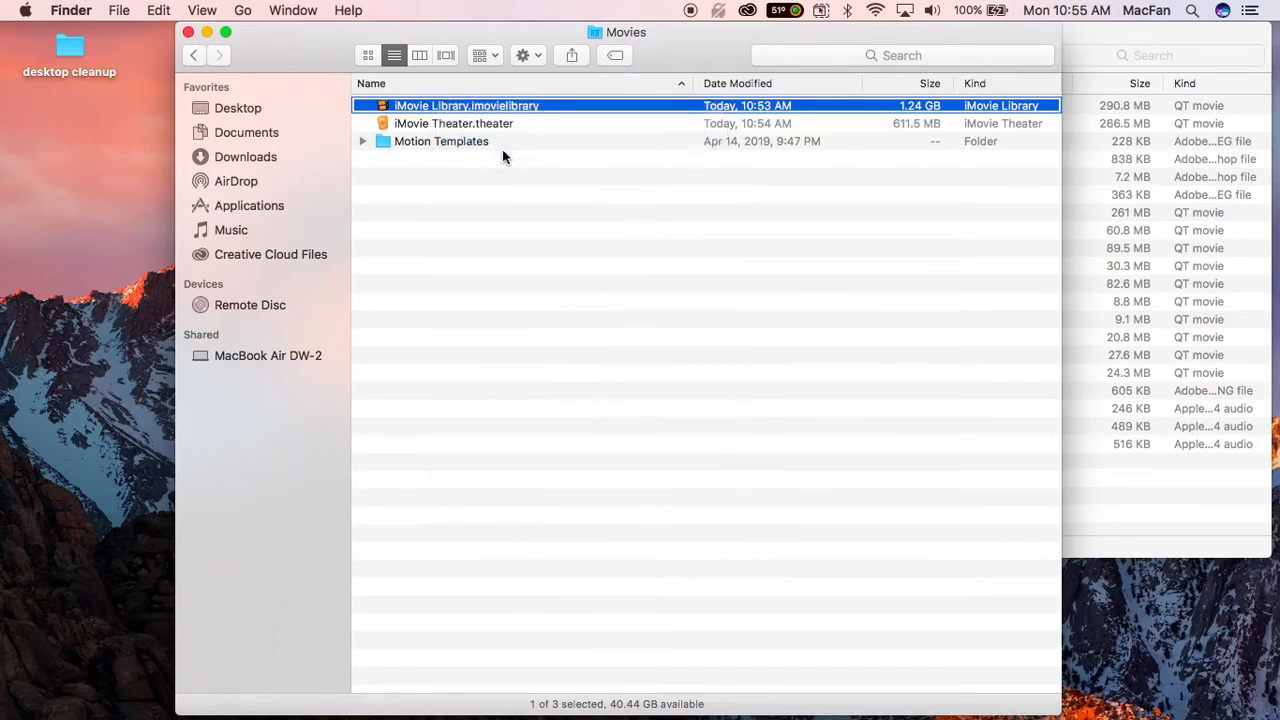
- Open the iMovie Library and expand Tutorial - iMovie and its Original Media folder
{"action": "double_click", "coordinate": [466, 104]}
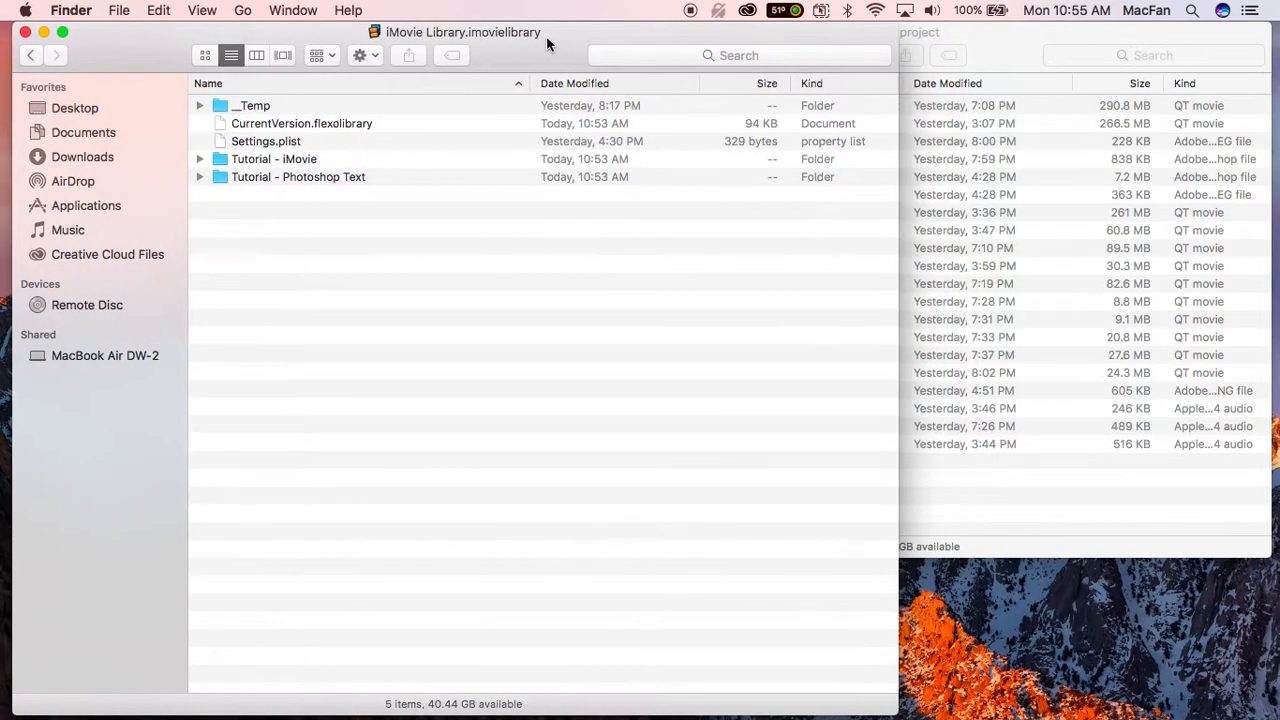
{"action": "left_click", "coordinate": [274, 160]}
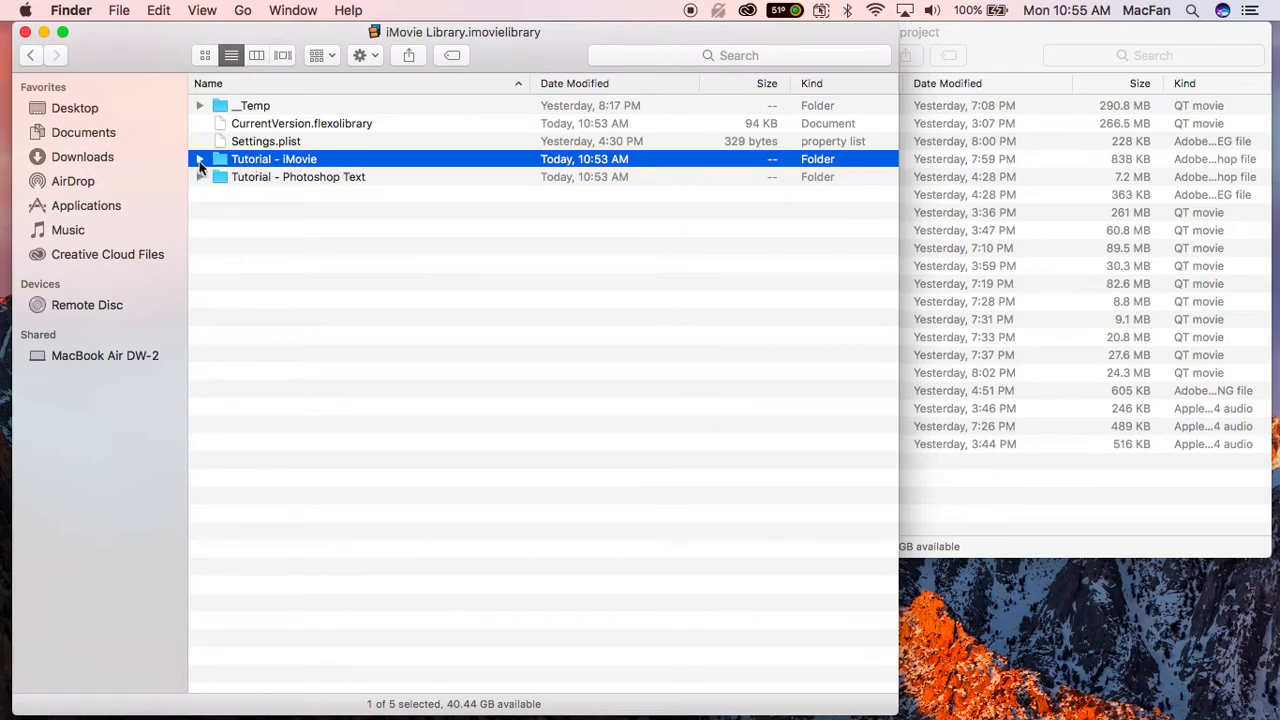
{"action": "left_click", "coordinate": [200, 160]}
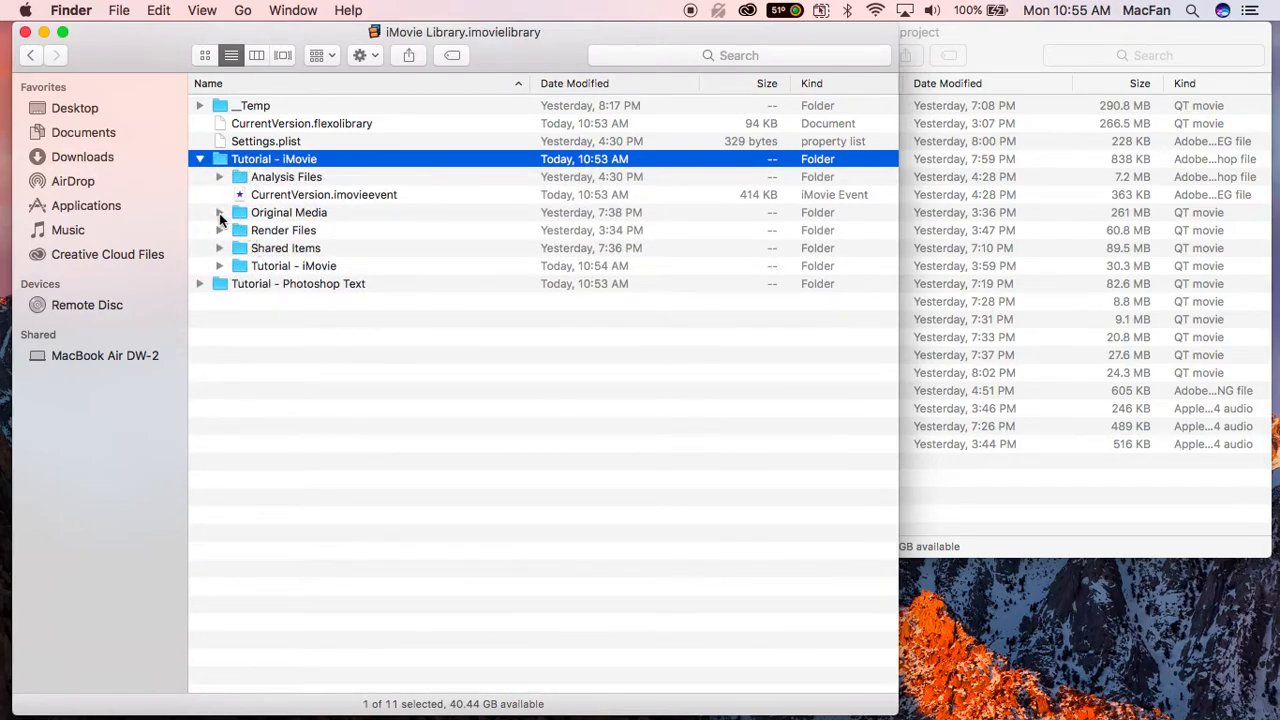
{"action": "left_click", "coordinate": [220, 212]}
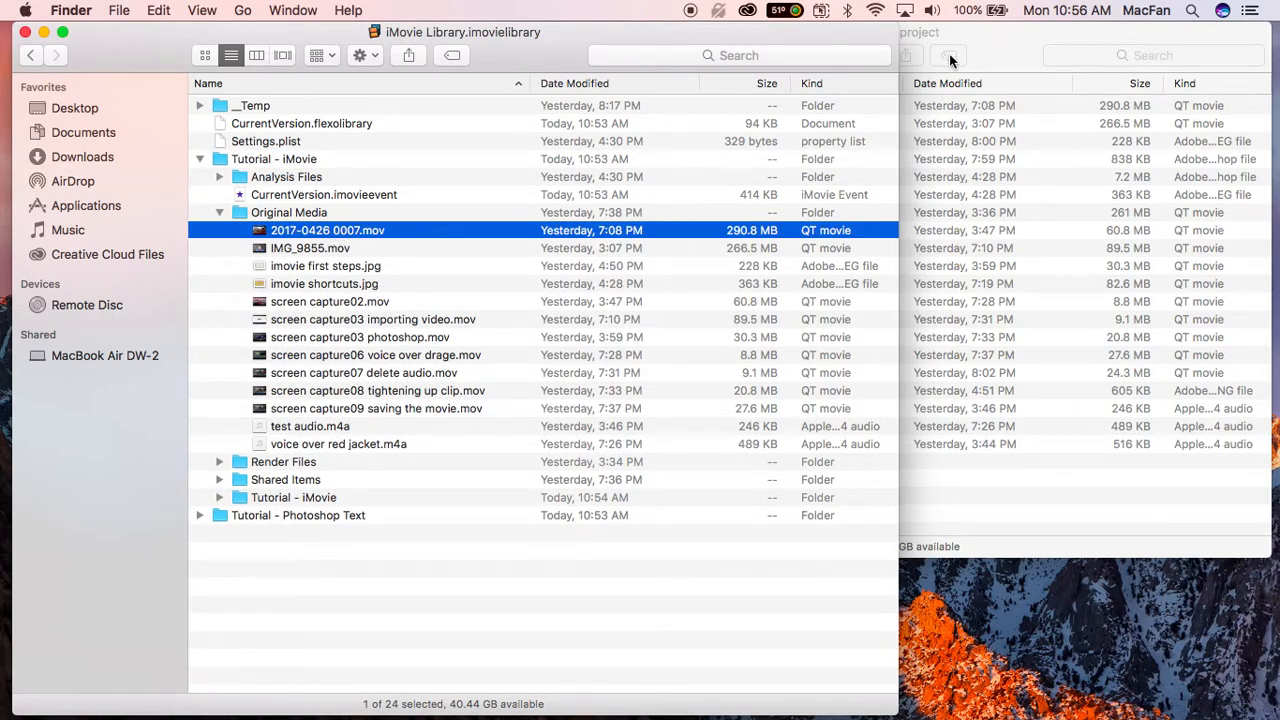
{"action": "mouse_move", "coordinate": [712, 236]}
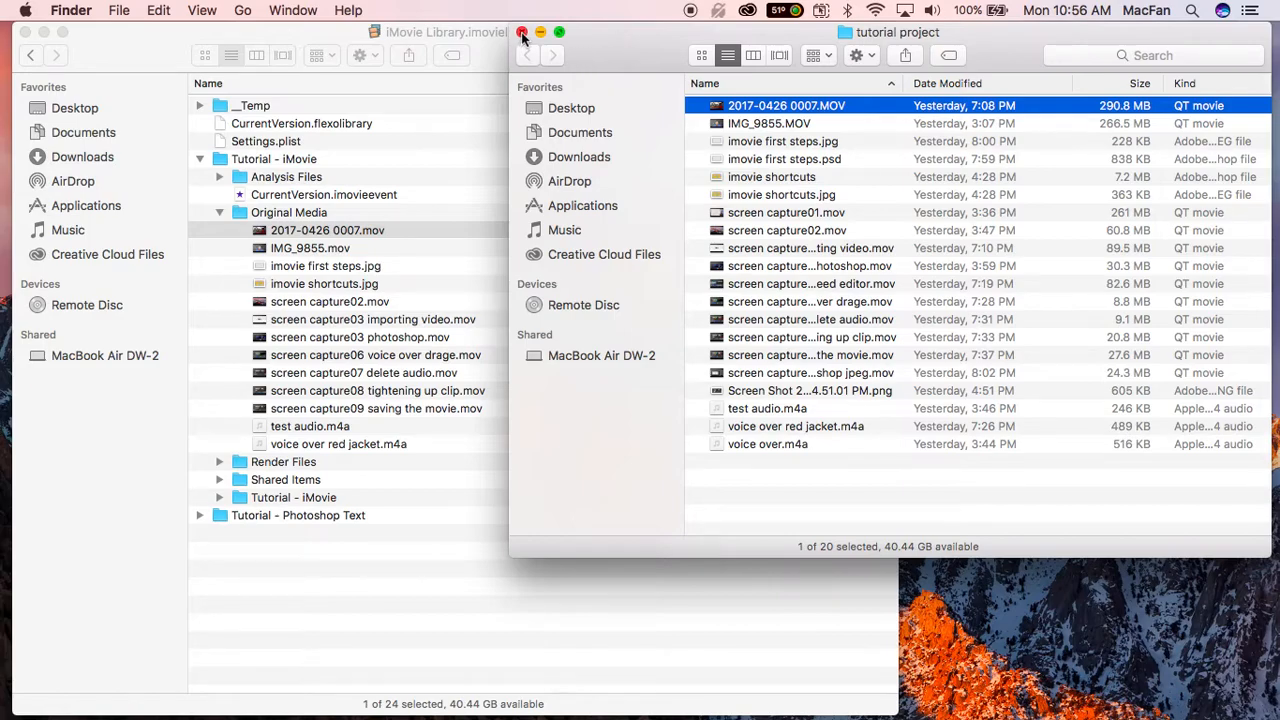
- Close the tutorial project window and collapse the Tutorial - iMovie folder
{"action": "left_click", "coordinate": [520, 32]}
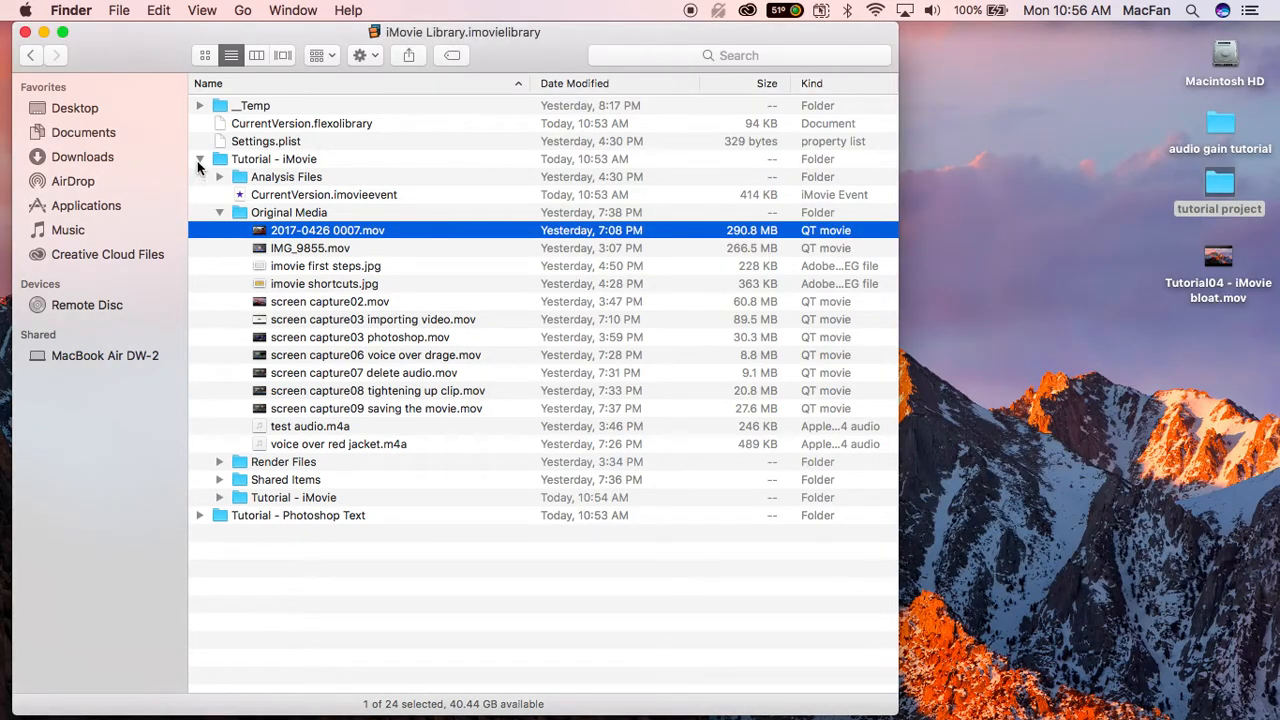
{"action": "left_click", "coordinate": [200, 160]}
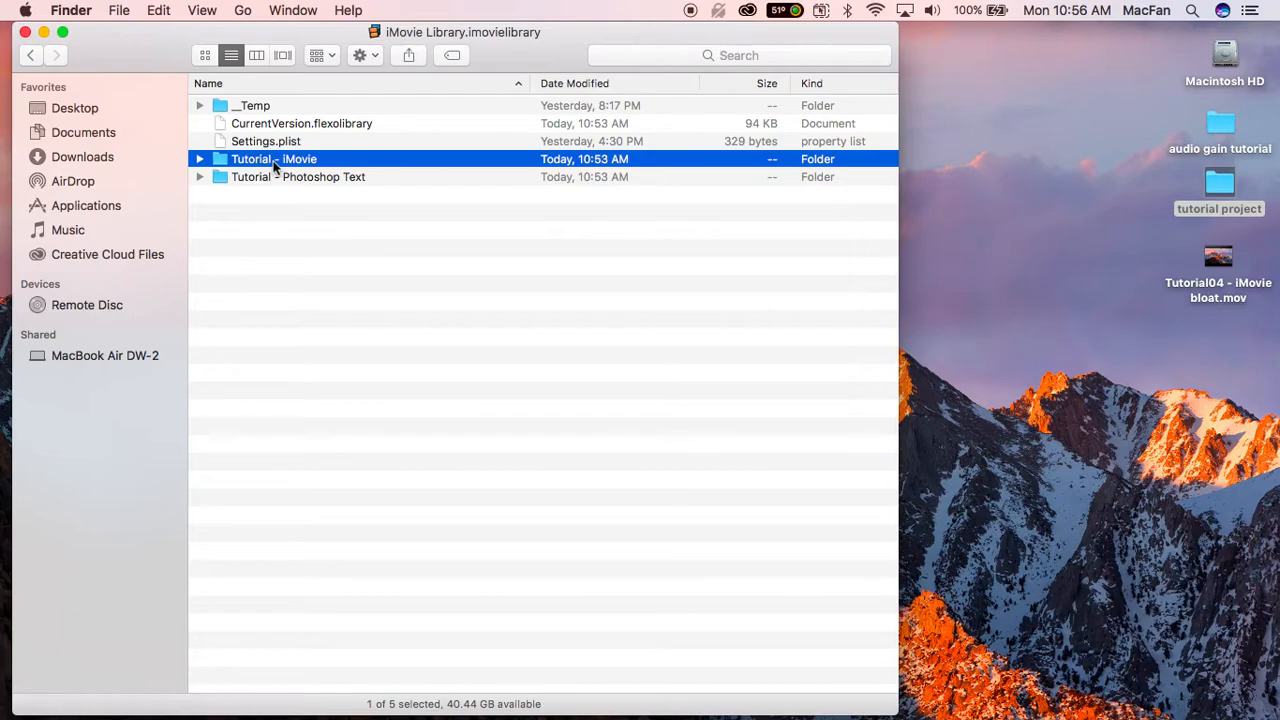
- Check the Tutorial - iMovie folder info (1.22 GB, 321 items) and close it
{"action": "key", "text": "cmd+i"}
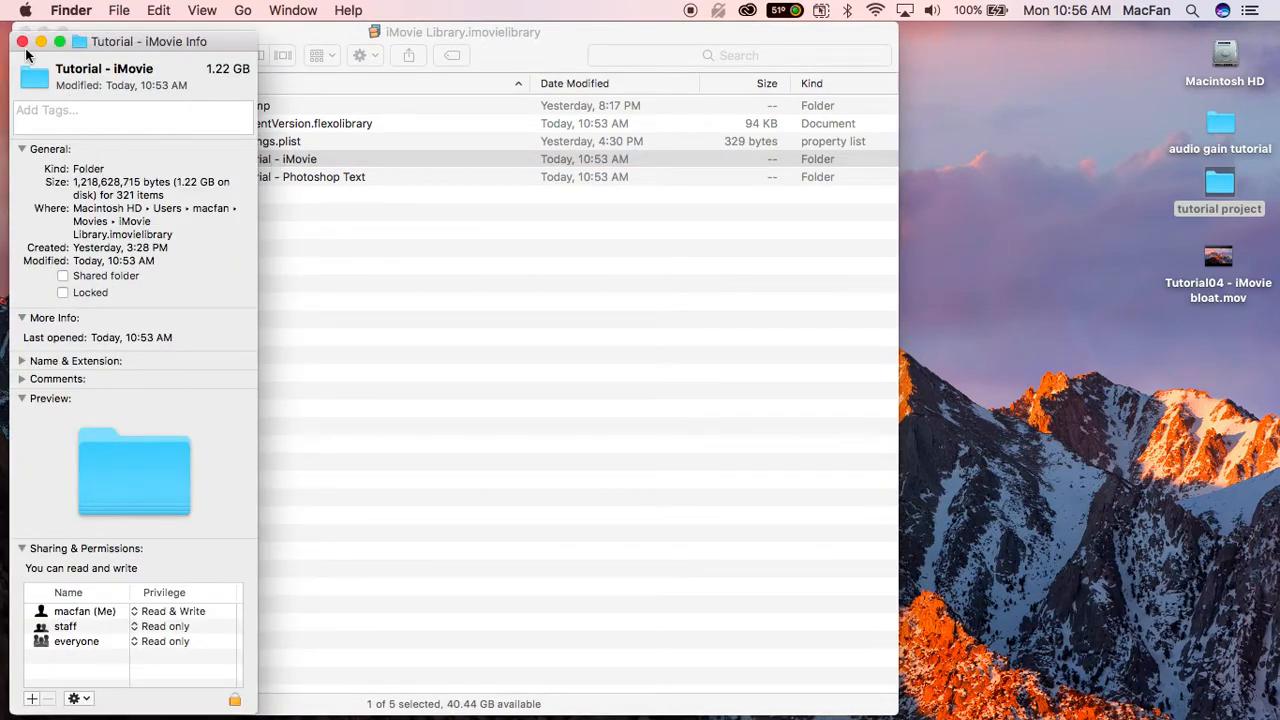
{"action": "left_click", "coordinate": [22, 40]}
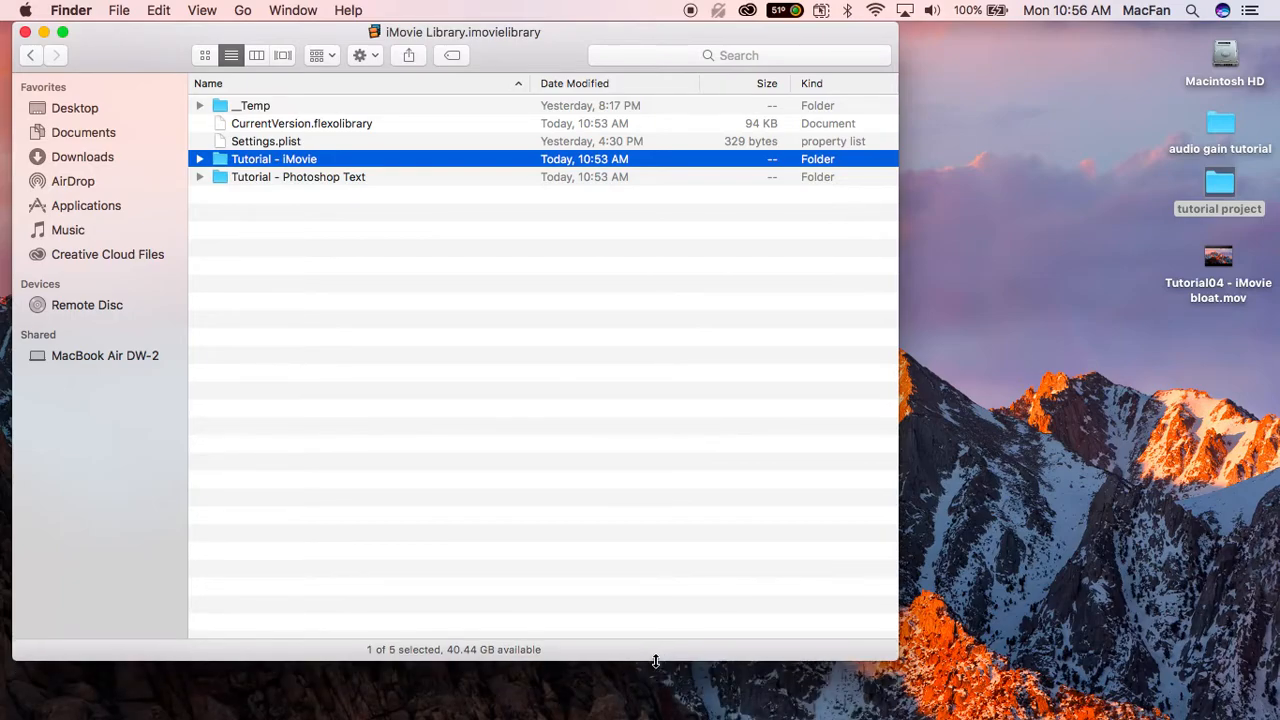
{"action": "mouse_move", "coordinate": [628, 684]}
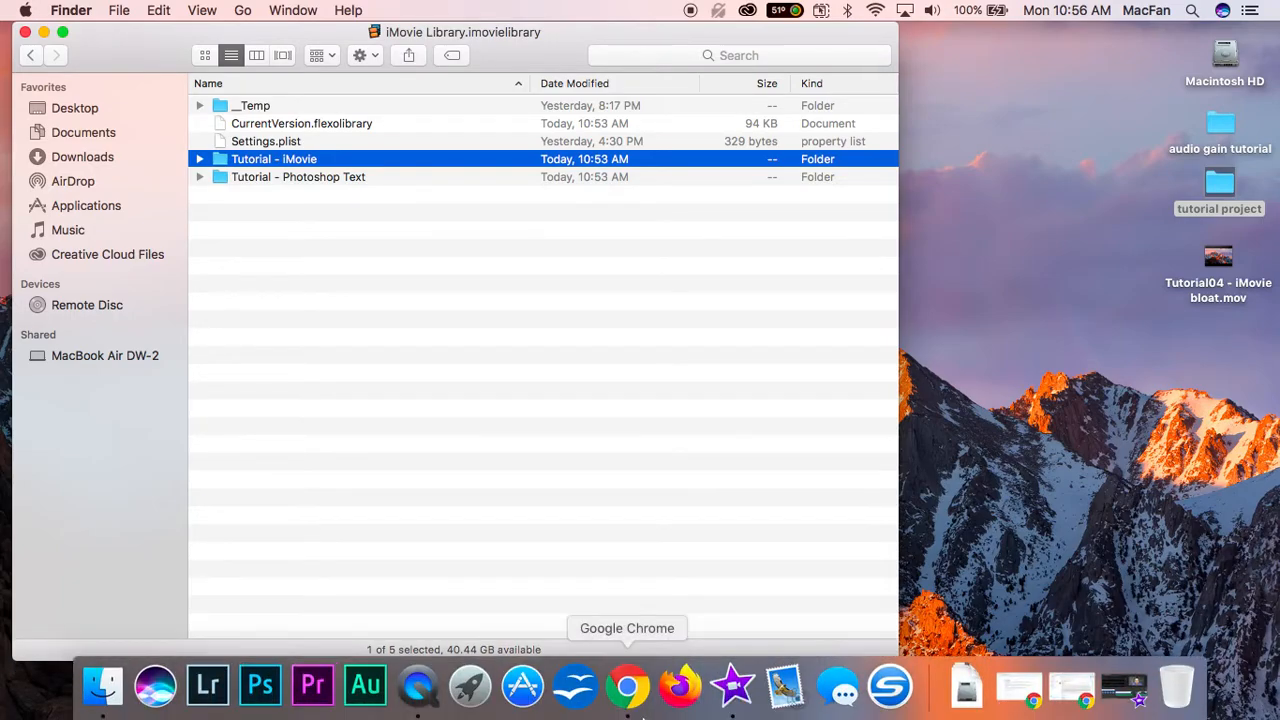
- Switch from Finder to iMovie with the Tutorial - iMovie project in the editor
{"action": "left_click", "coordinate": [736, 684]}
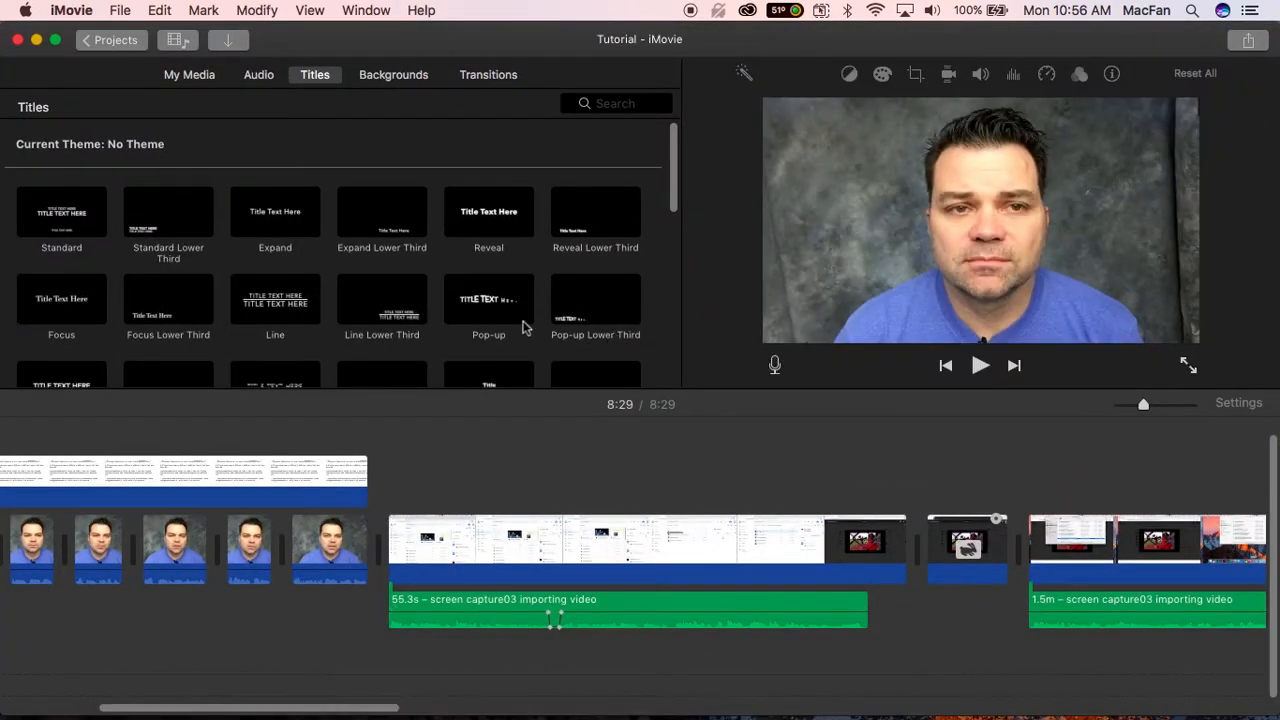
{"action": "mouse_move", "coordinate": [538, 60]}
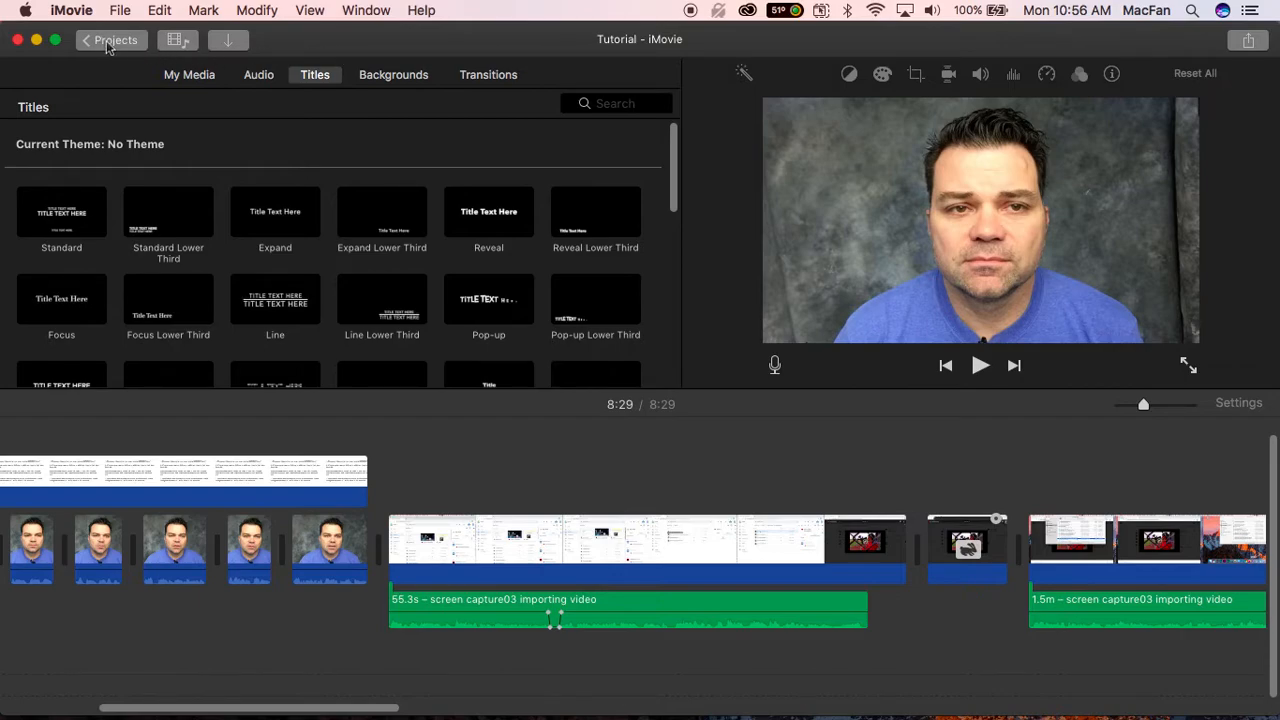
{"action": "mouse_move", "coordinate": [108, 40]}
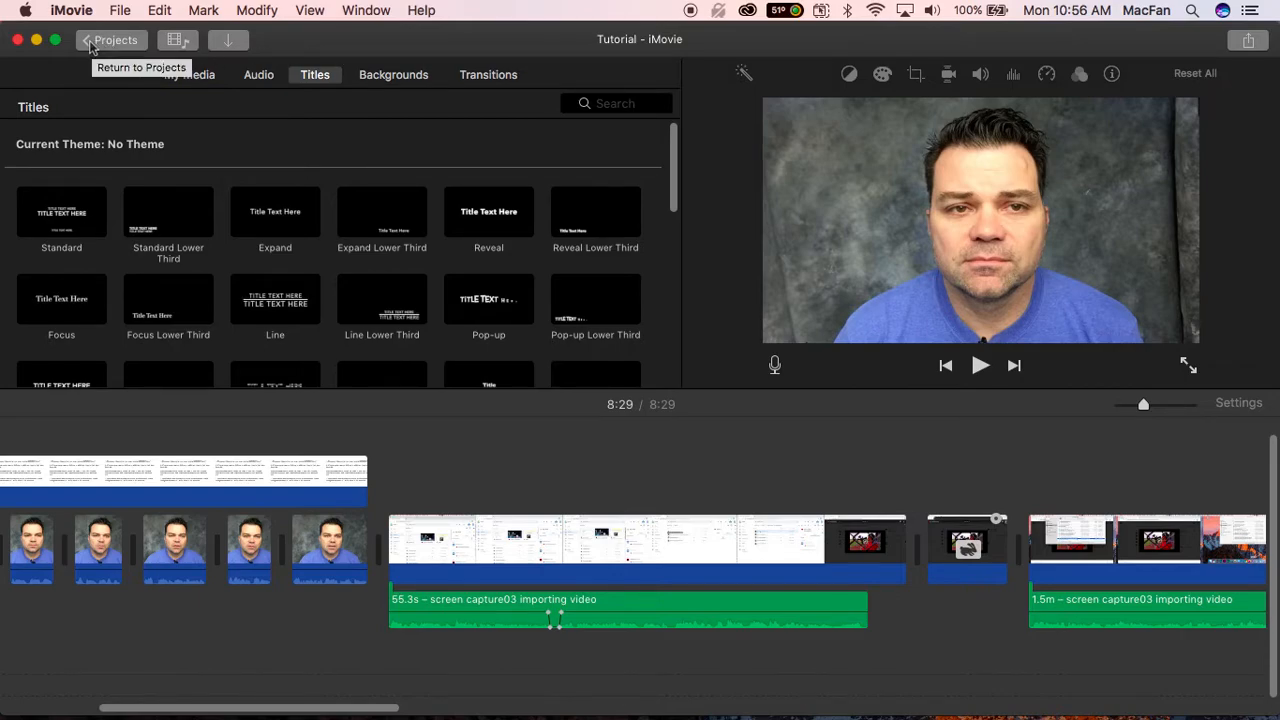
- Return to the Projects browser and keep the All Projects filter selected
{"action": "left_click", "coordinate": [112, 40]}
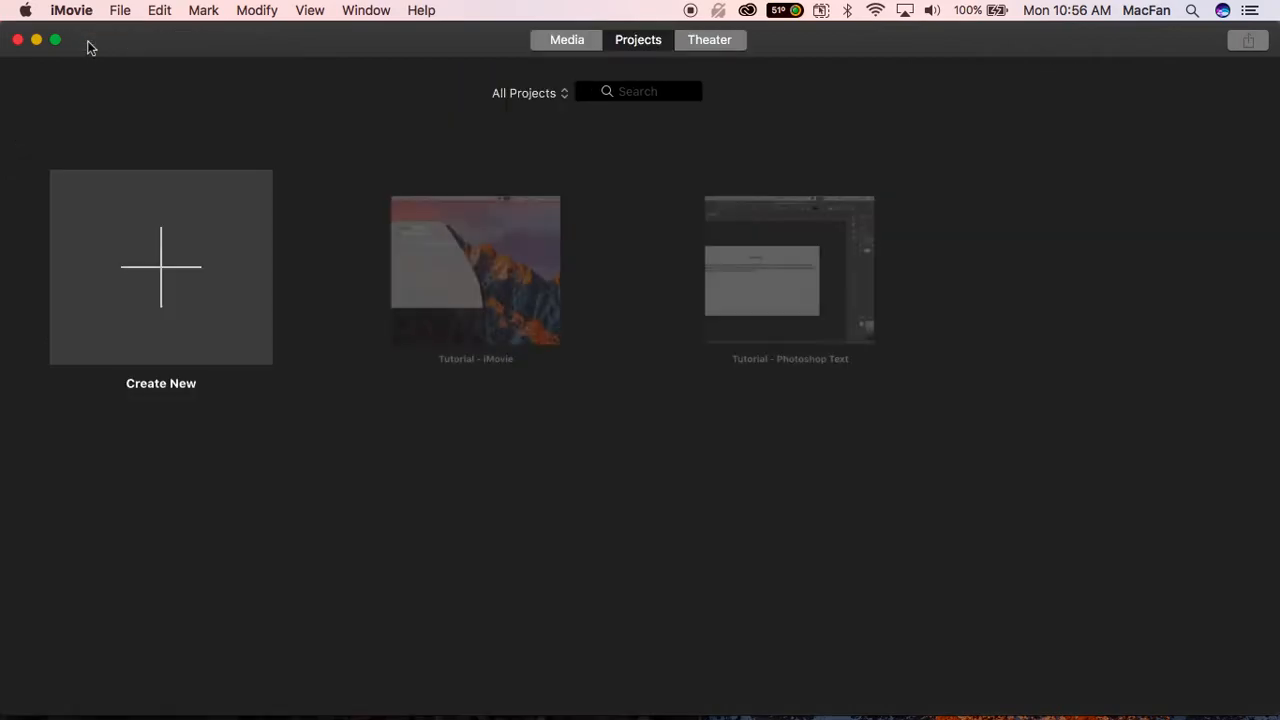
{"action": "left_click", "coordinate": [528, 92]}
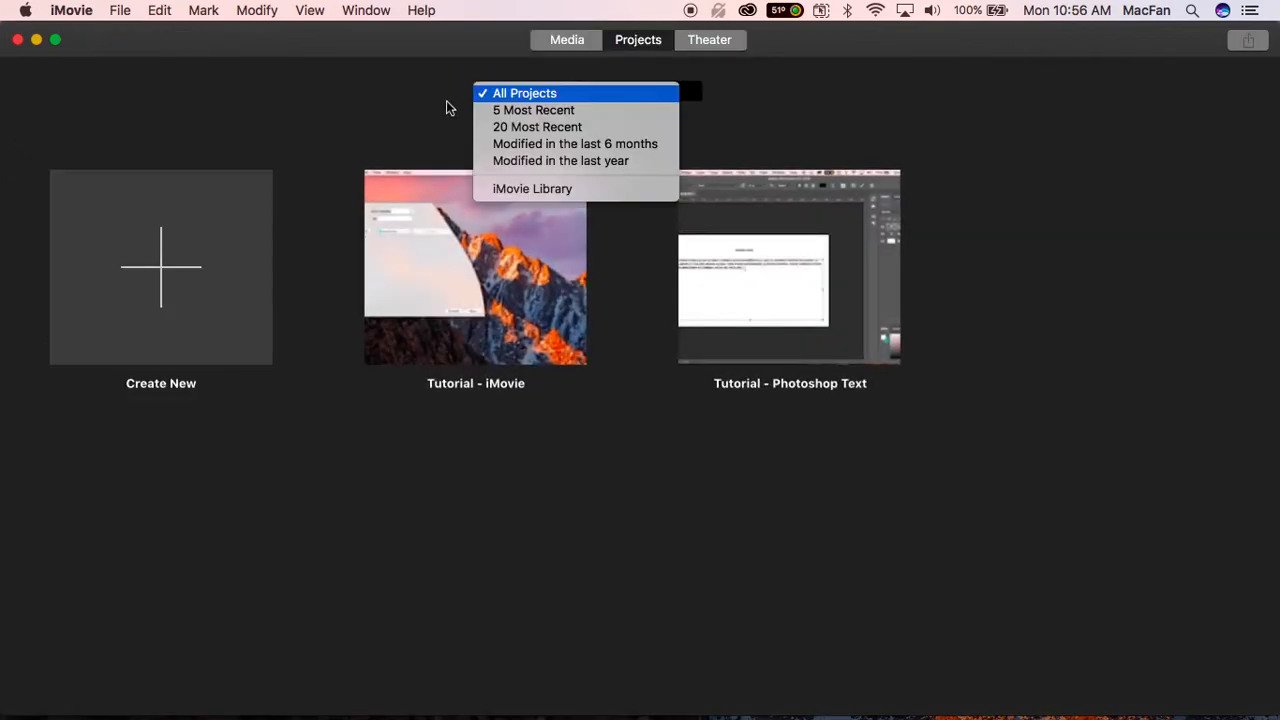
{"action": "left_click", "coordinate": [524, 94]}
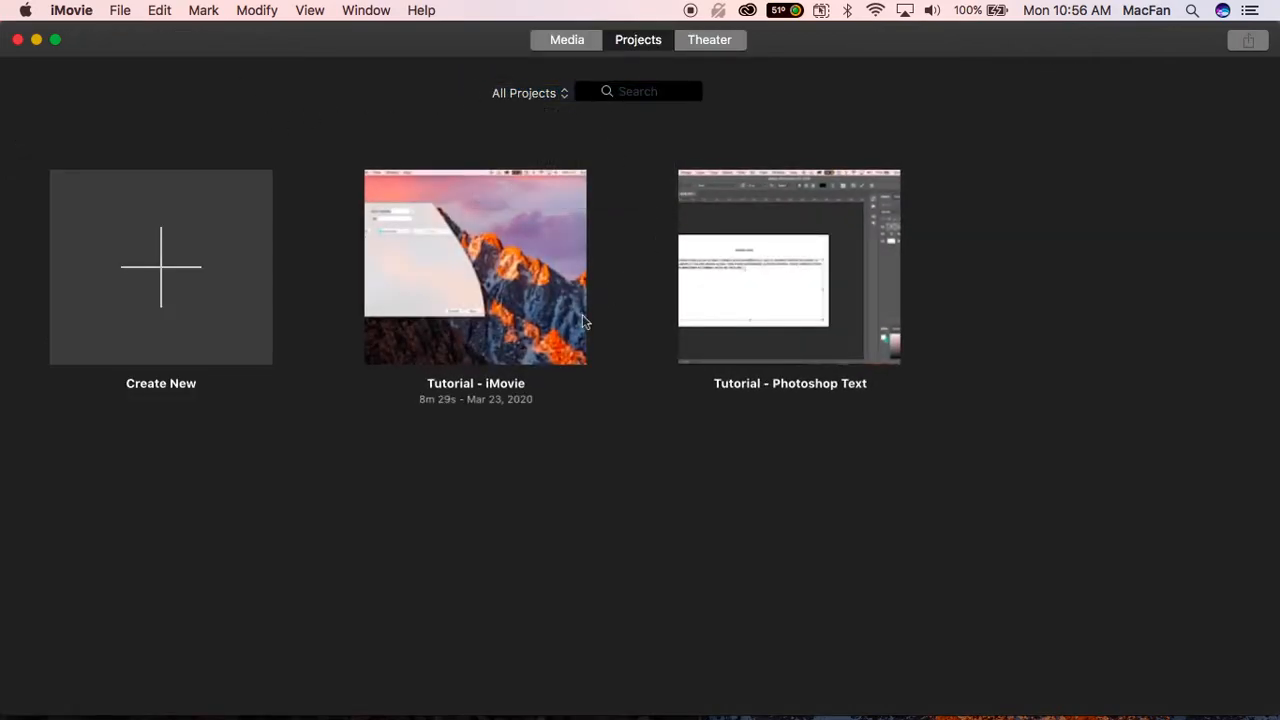
{"action": "mouse_move", "coordinate": [540, 384]}
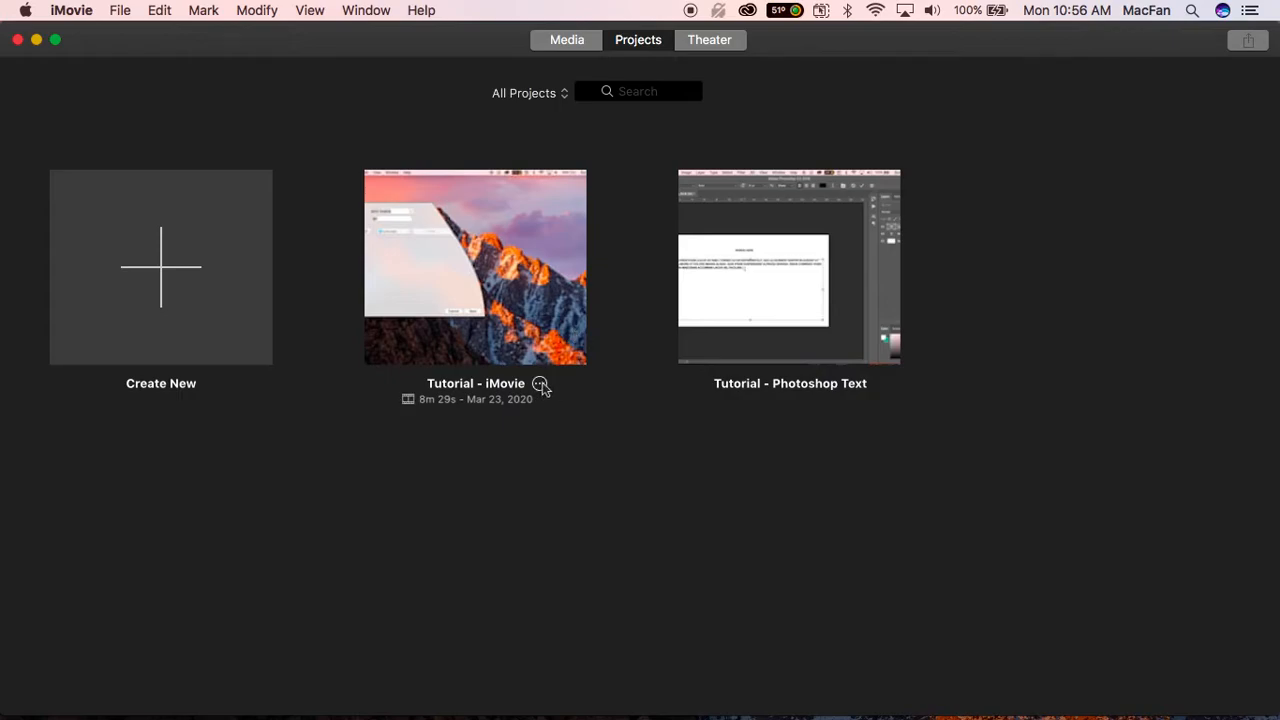
{"action": "mouse_move", "coordinate": [544, 390]}
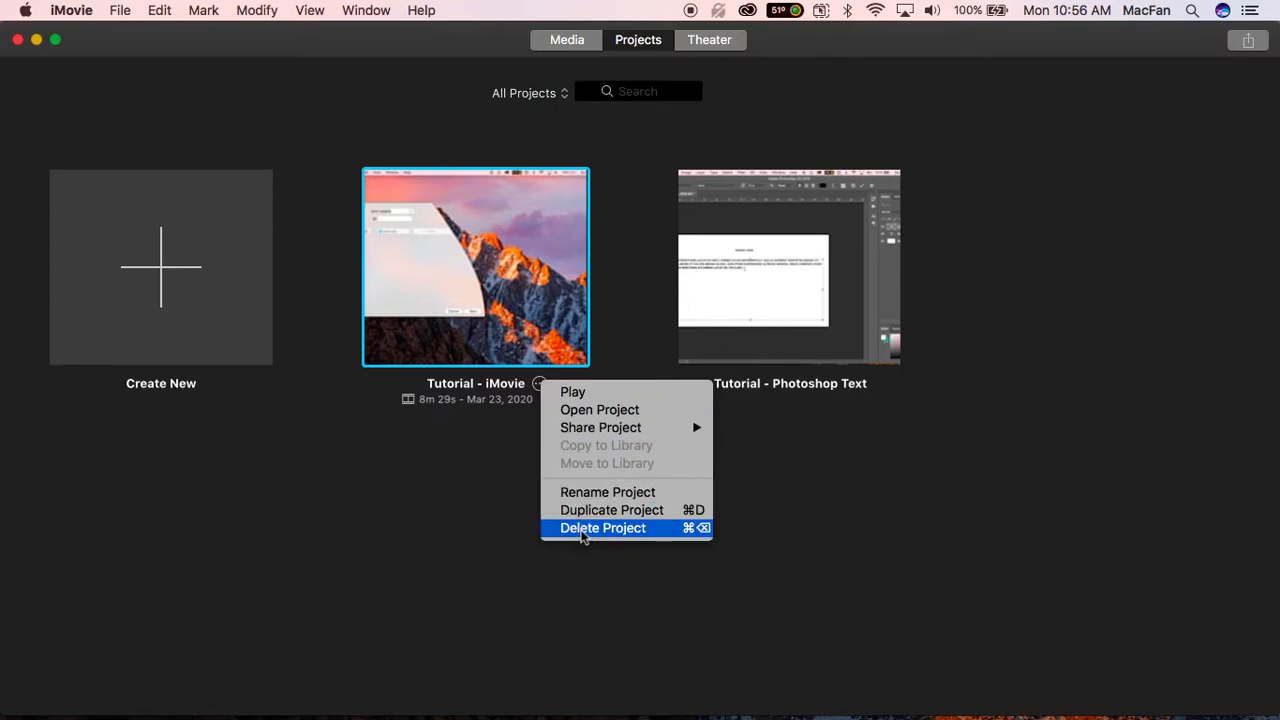
{"action": "mouse_move", "coordinate": [668, 558]}
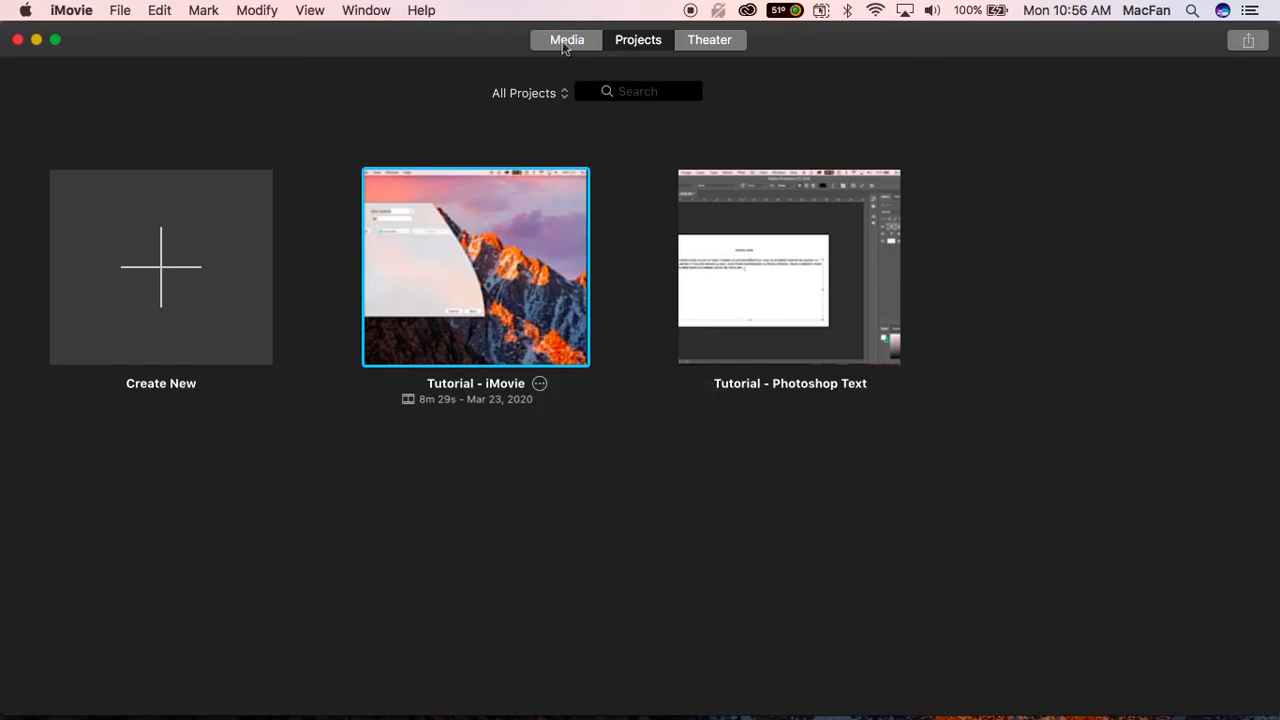
- Show the Media view with All Events selected in the iMovie Library, revealing no events
{"action": "left_click", "coordinate": [568, 40]}
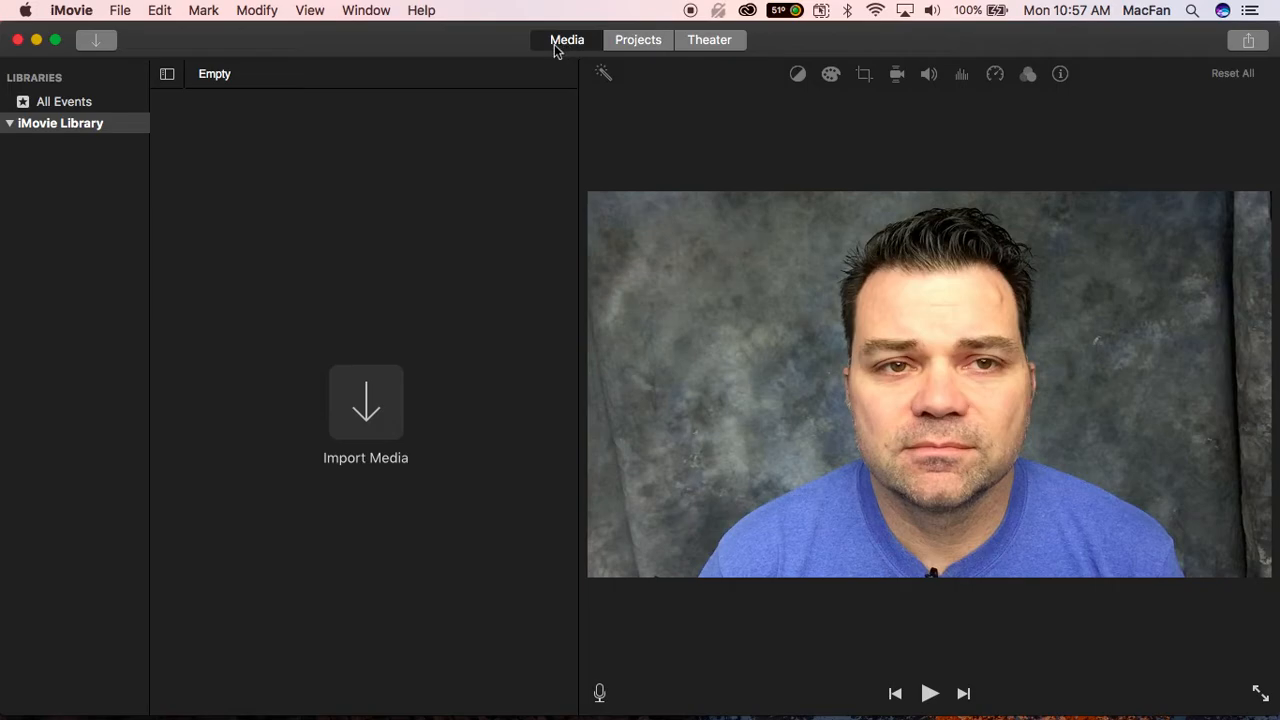
{"action": "mouse_move", "coordinate": [546, 70]}
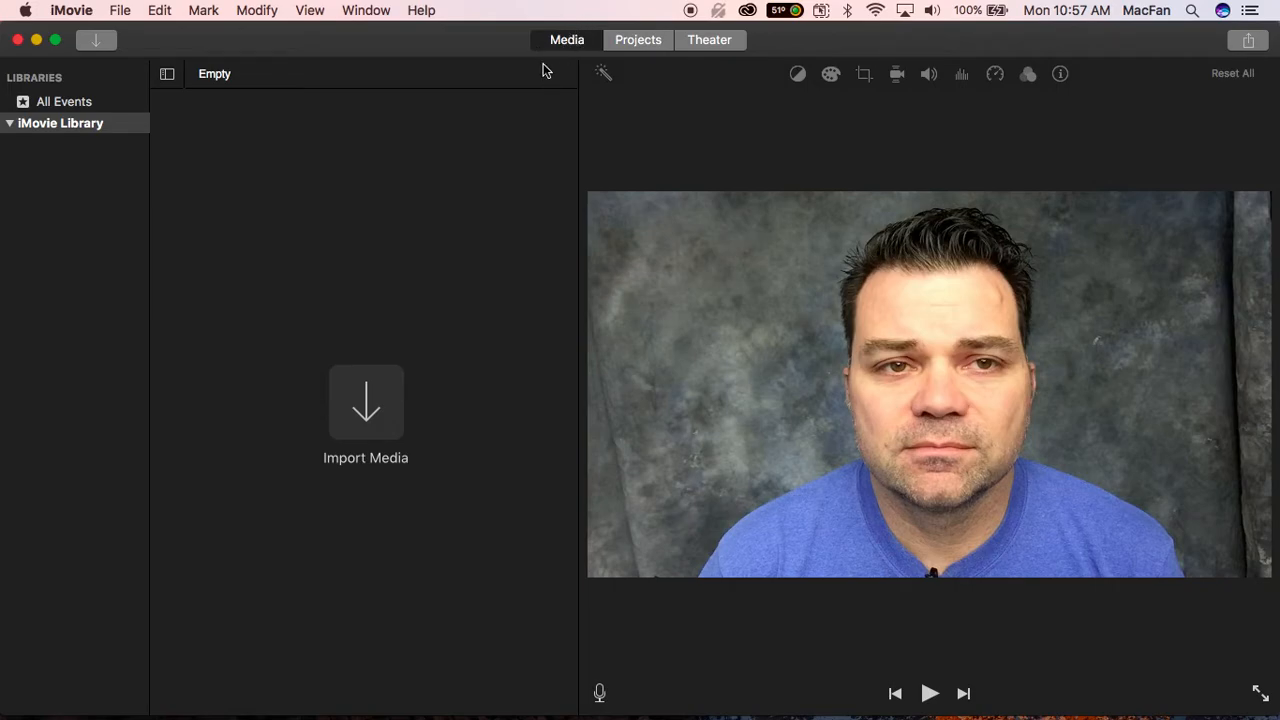
{"action": "mouse_move", "coordinate": [110, 112]}
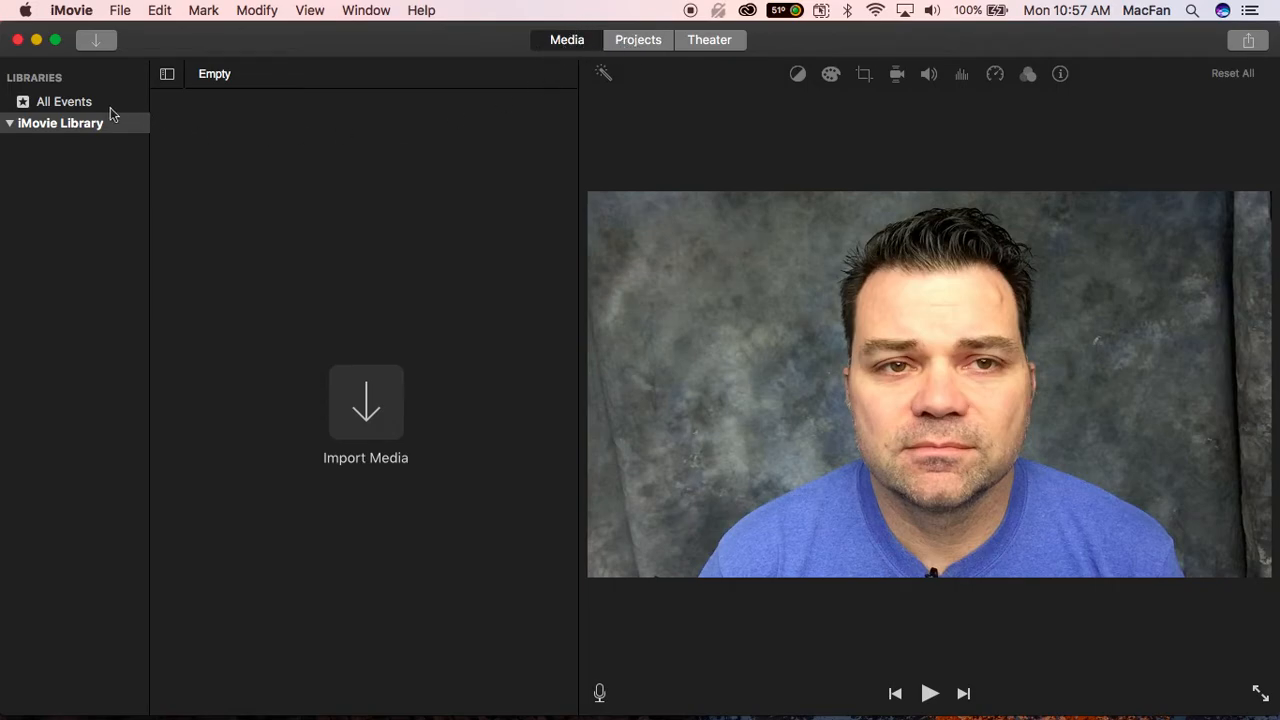
{"action": "left_click", "coordinate": [64, 100]}
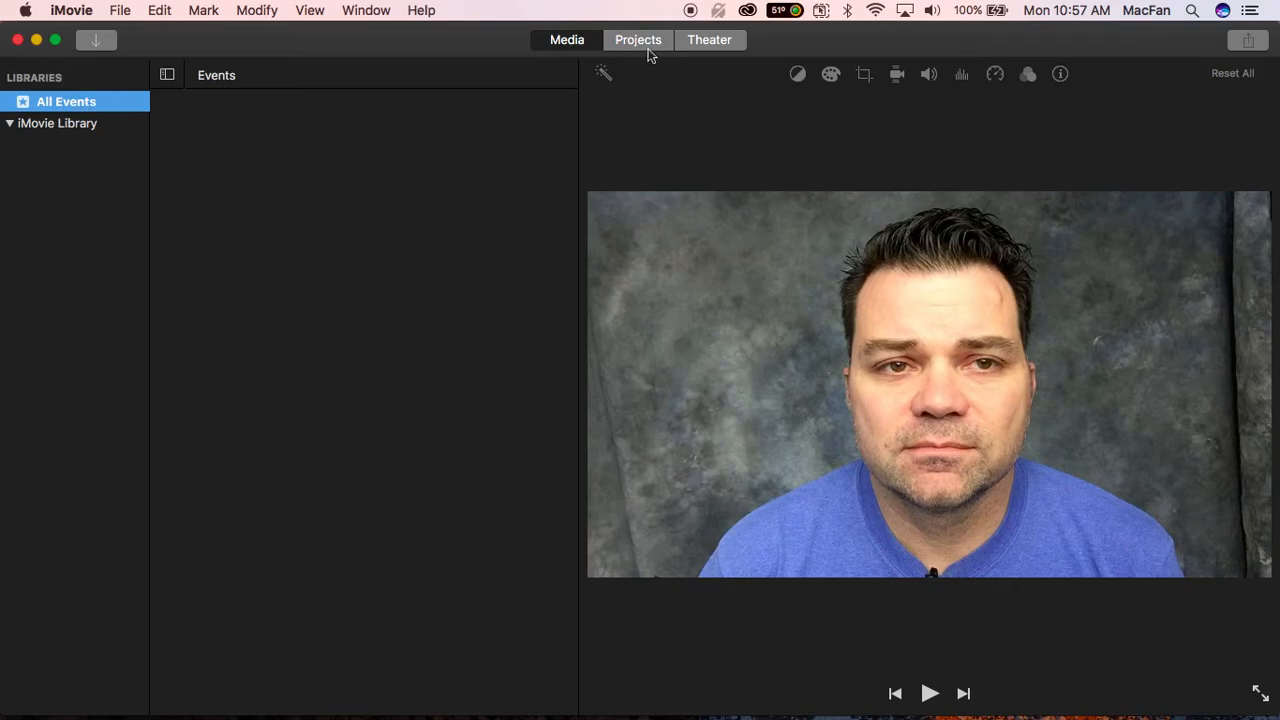
- Delete the iMovie Tutorial01 movie from iMovie Theater, confirming the deletion
{"action": "left_click", "coordinate": [638, 40]}
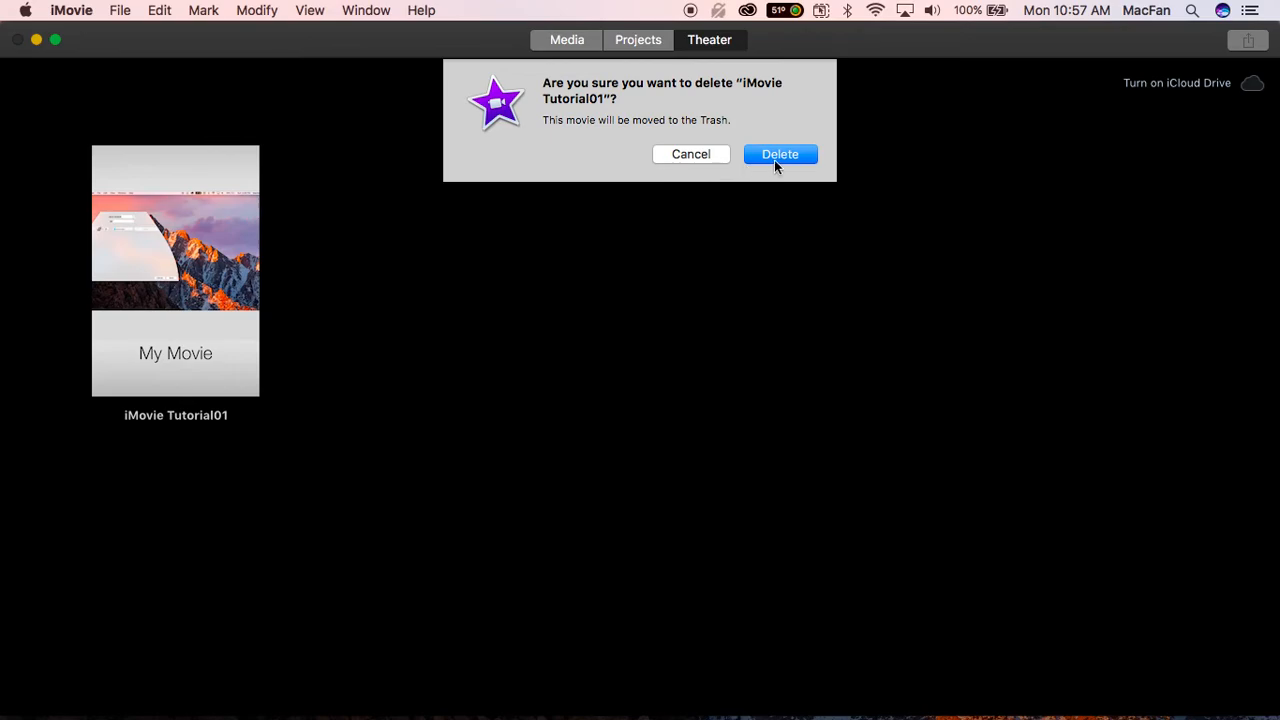
{"action": "left_click", "coordinate": [780, 154]}
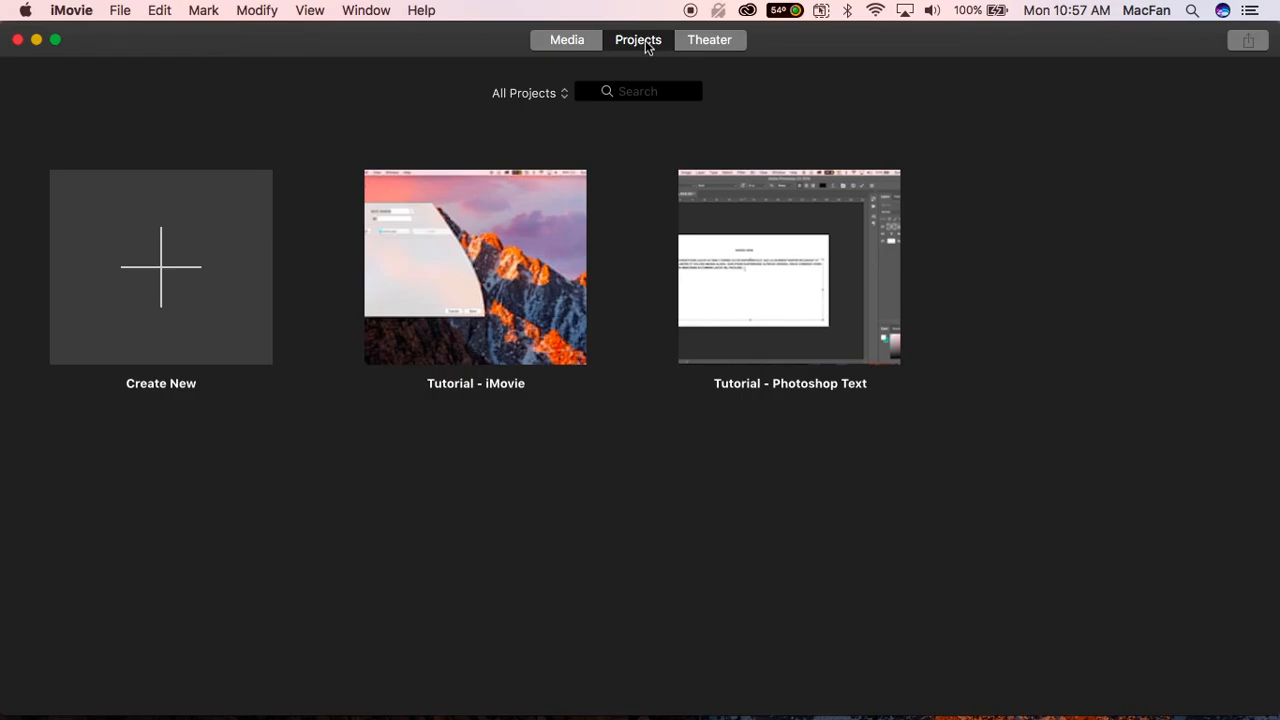
{"action": "mouse_move", "coordinate": [490, 46]}
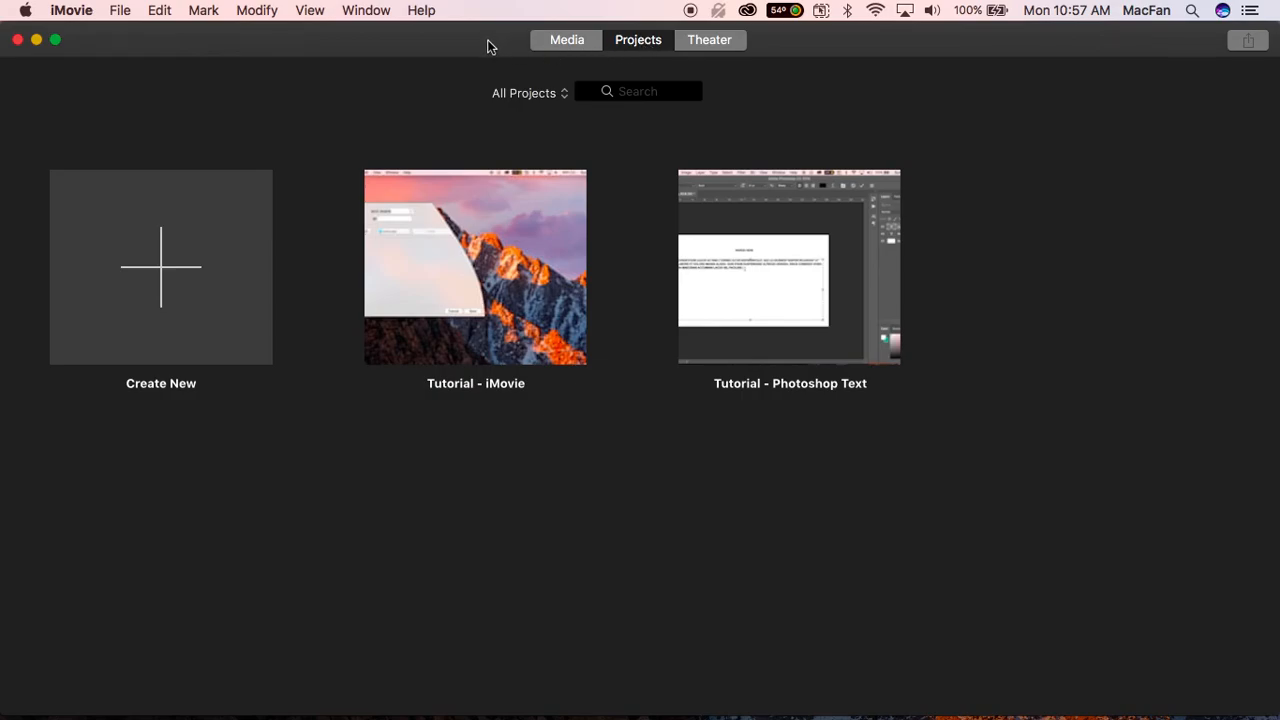